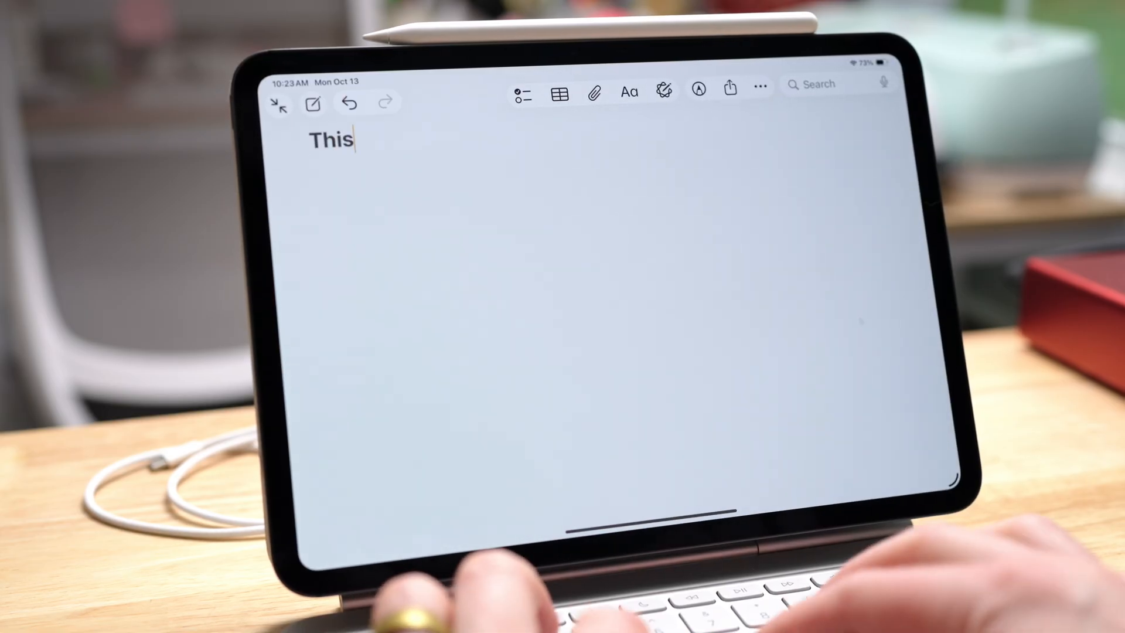
# Write the new note's body so it reads "This is a quick note"
pyautogui.write('is a quick note')
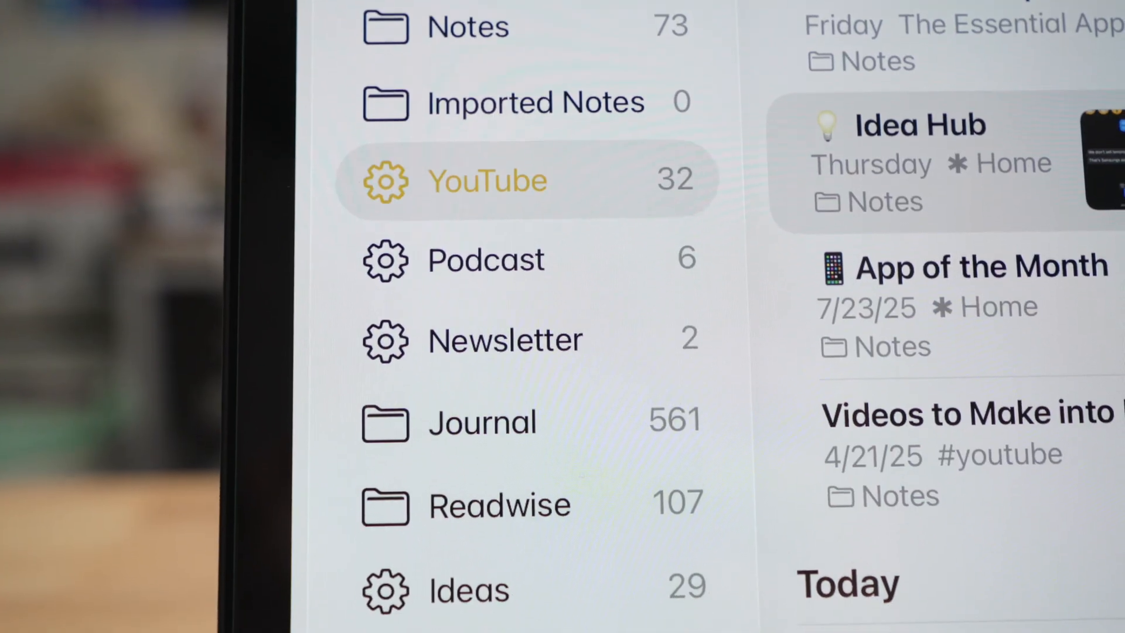
pyautogui.scroll(-3)
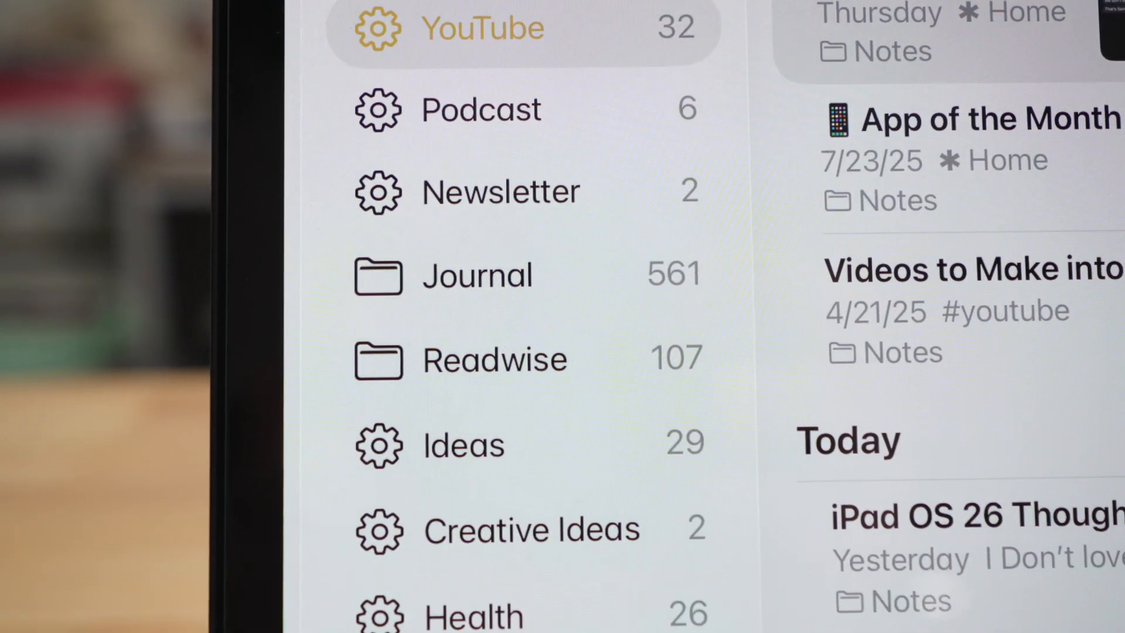
pyautogui.scroll(-3)
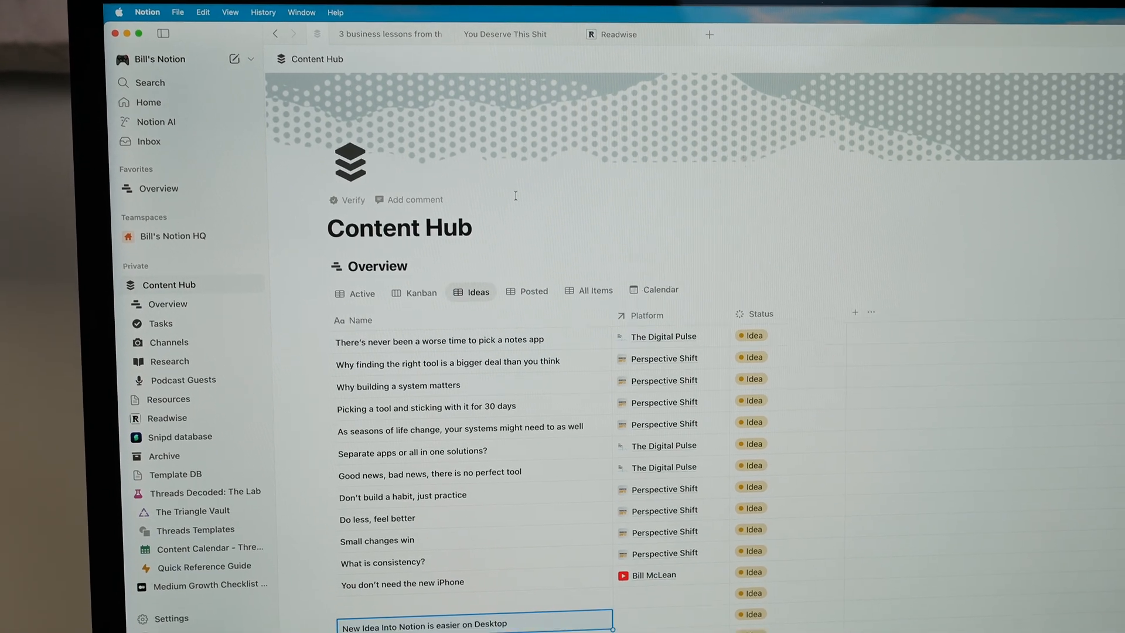
# Preview the "Good news, bad news, there is no perfect tool" idea from Content Hub in side peek
pyautogui.scroll(-3)
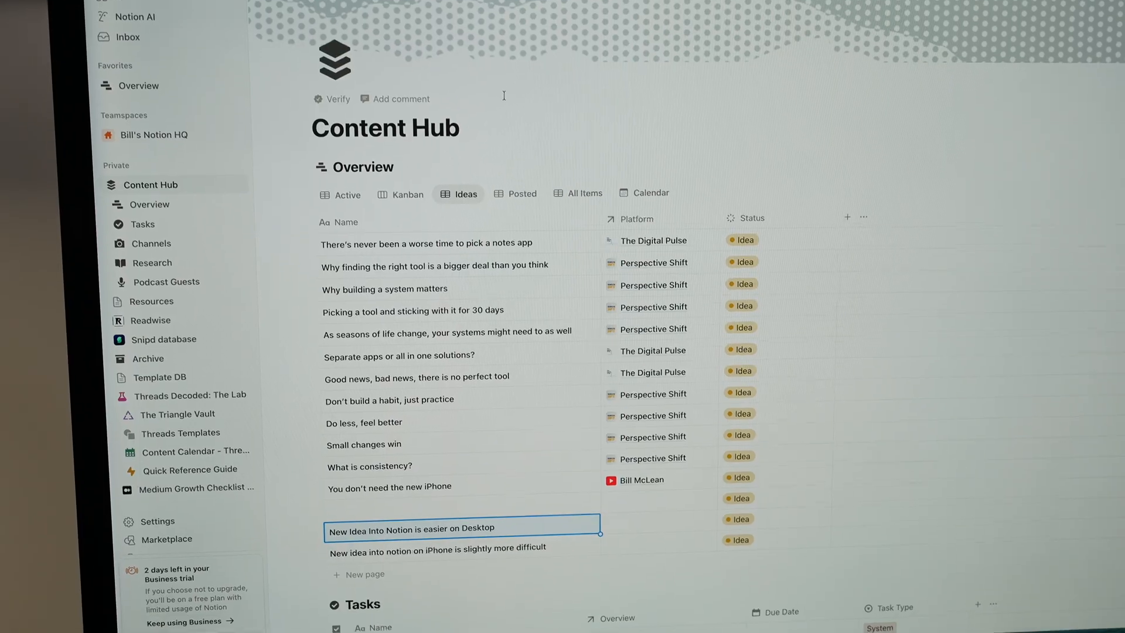
pyautogui.scroll(-3)
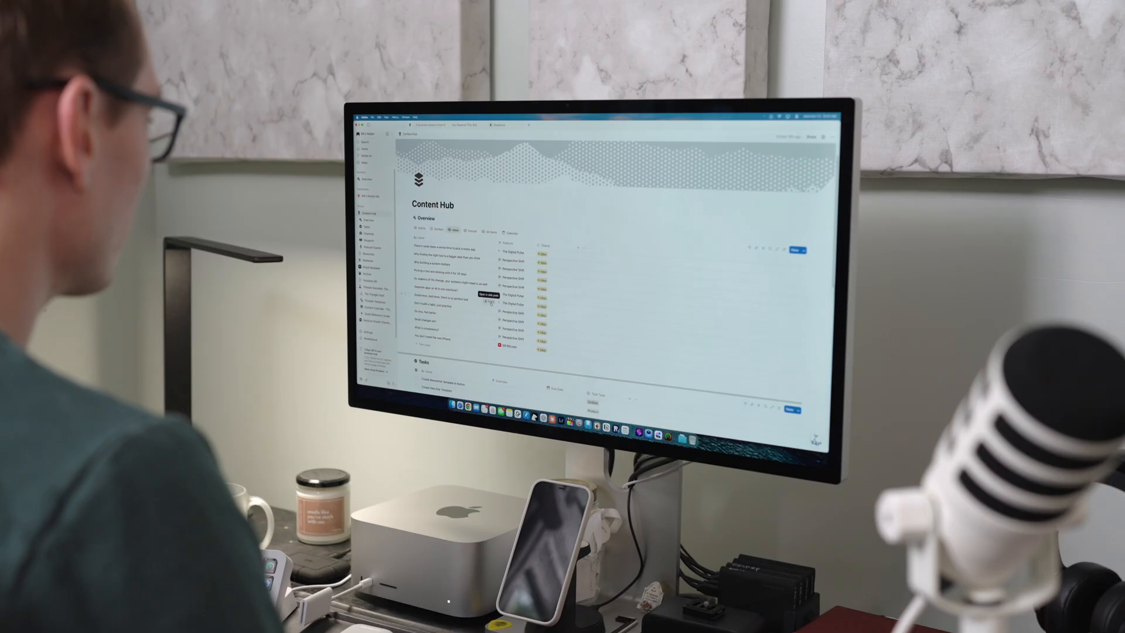
pyautogui.click(453, 299)
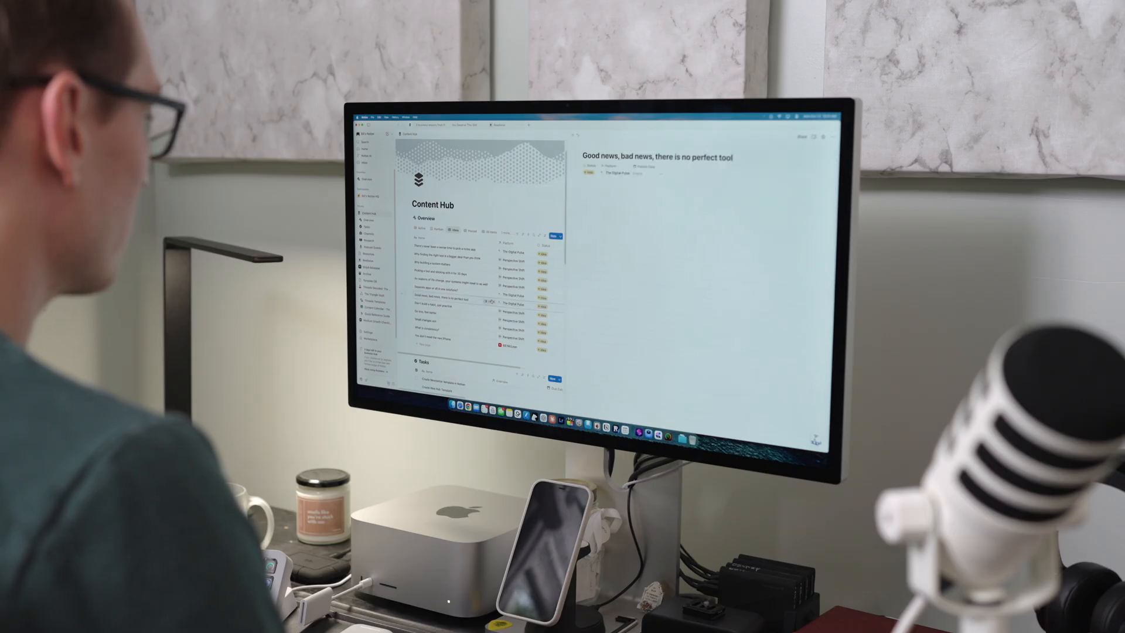
pyautogui.click(445, 305)
pyautogui.write('Where the f do')
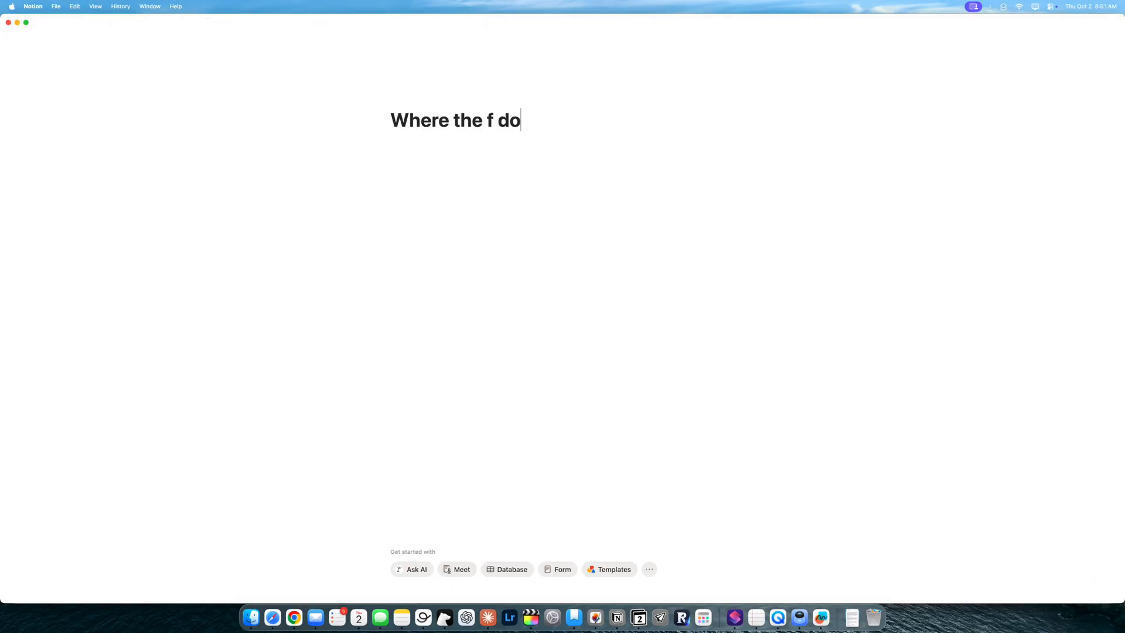
# Complete the page title so it reads "Where the f do i start?"
pyautogui.write('i start?')
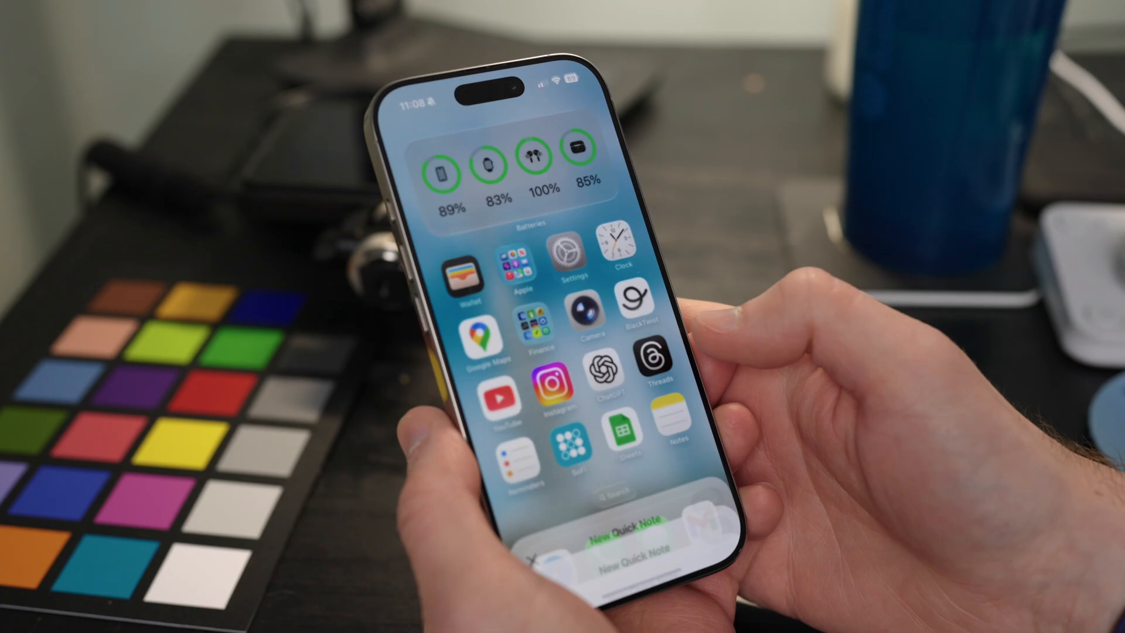
# Start a New Quick Note from the Notes icon's quick-action menu
pyautogui.click(628, 542)
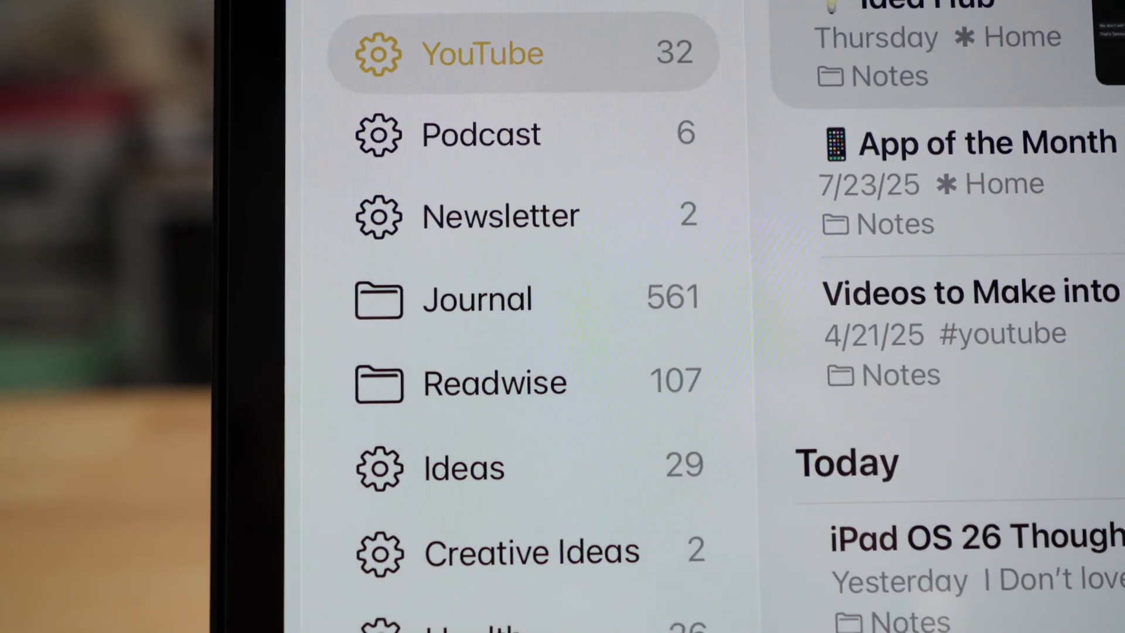
pyautogui.scroll(-3)
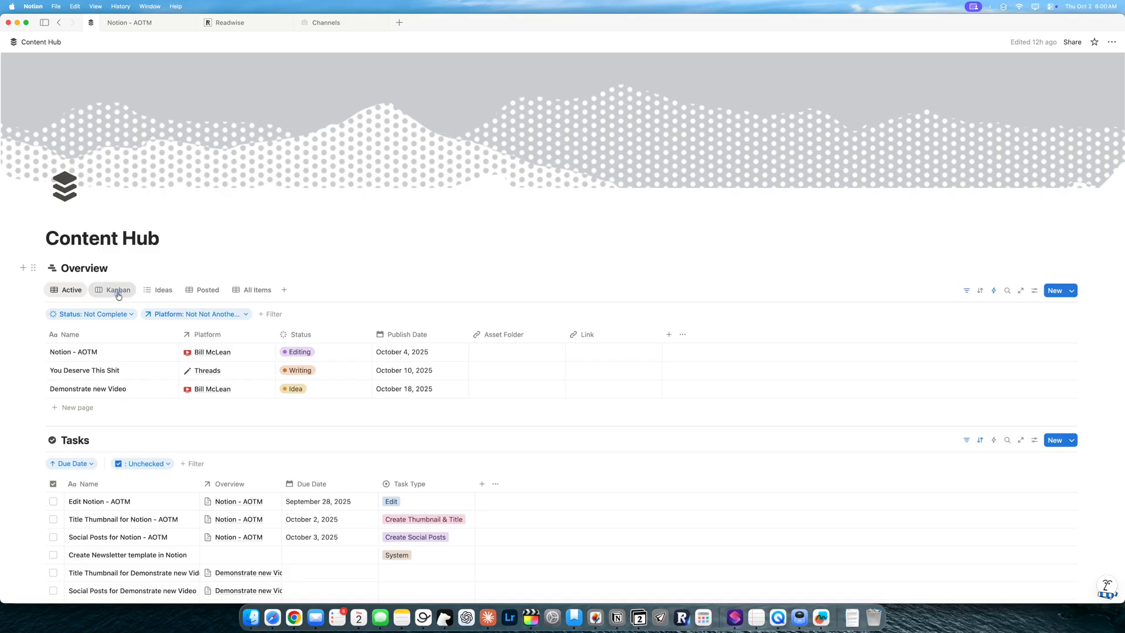
pyautogui.click(118, 289)
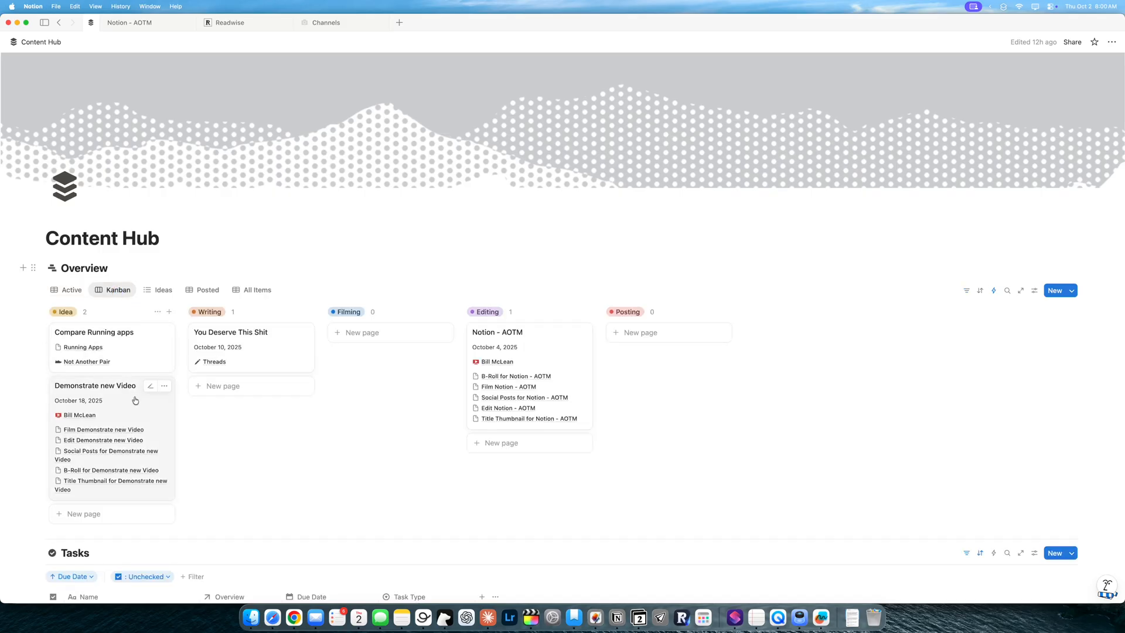
pyautogui.moveTo(275, 338)
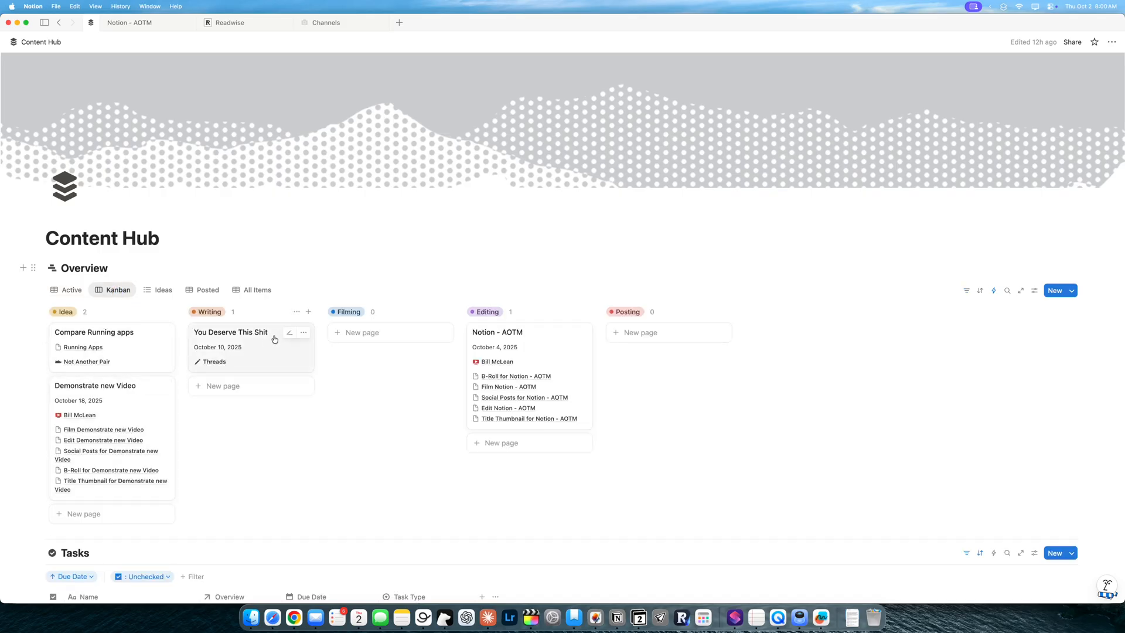
pyautogui.moveTo(545, 349)
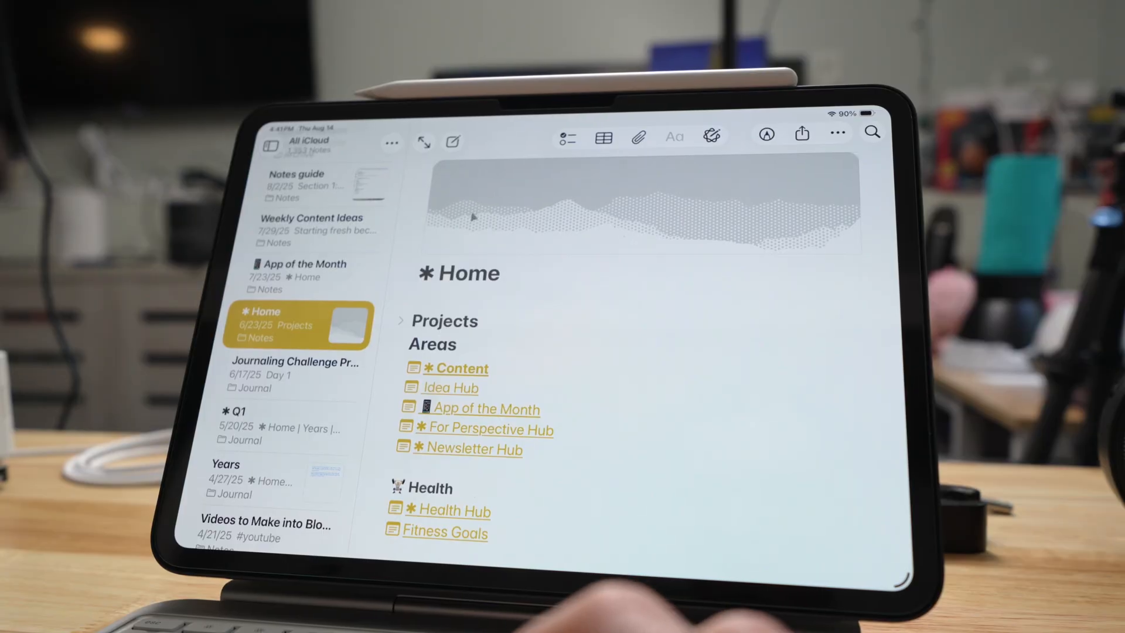
pyautogui.click(450, 388)
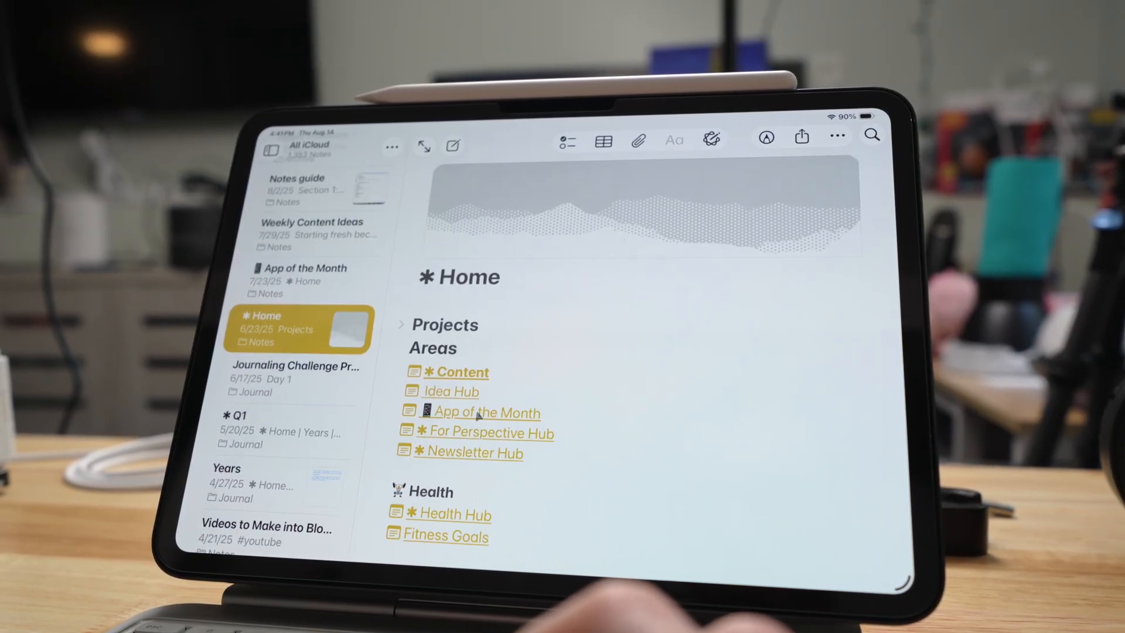
pyautogui.click(490, 412)
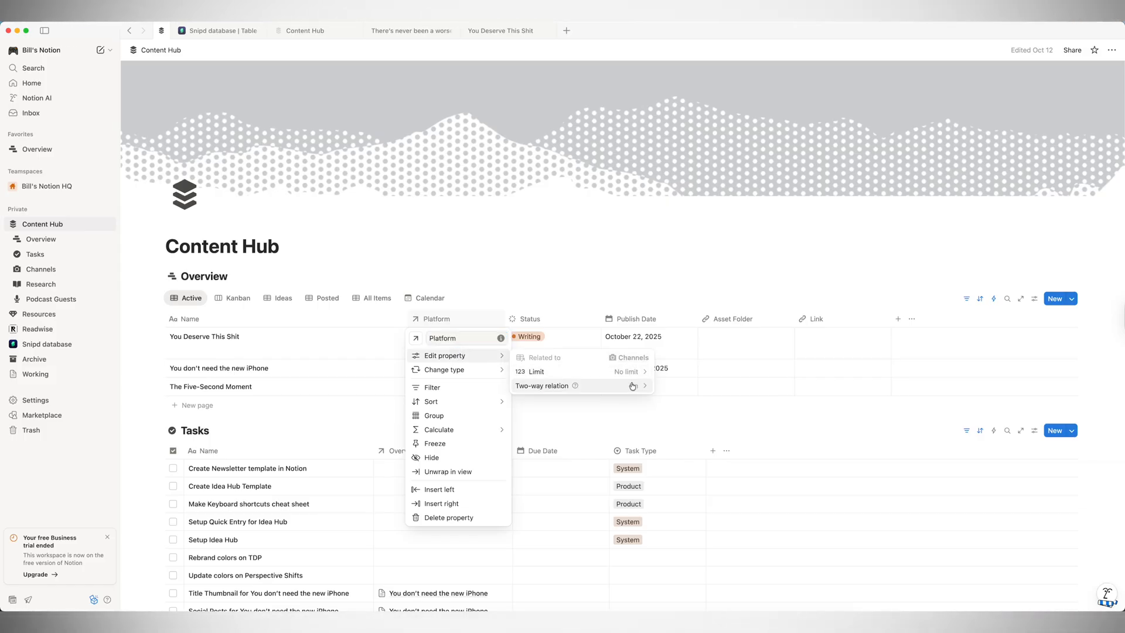
# Reveal the Platform property's two-way relation settings linking to Channels
pyautogui.click(40, 268)
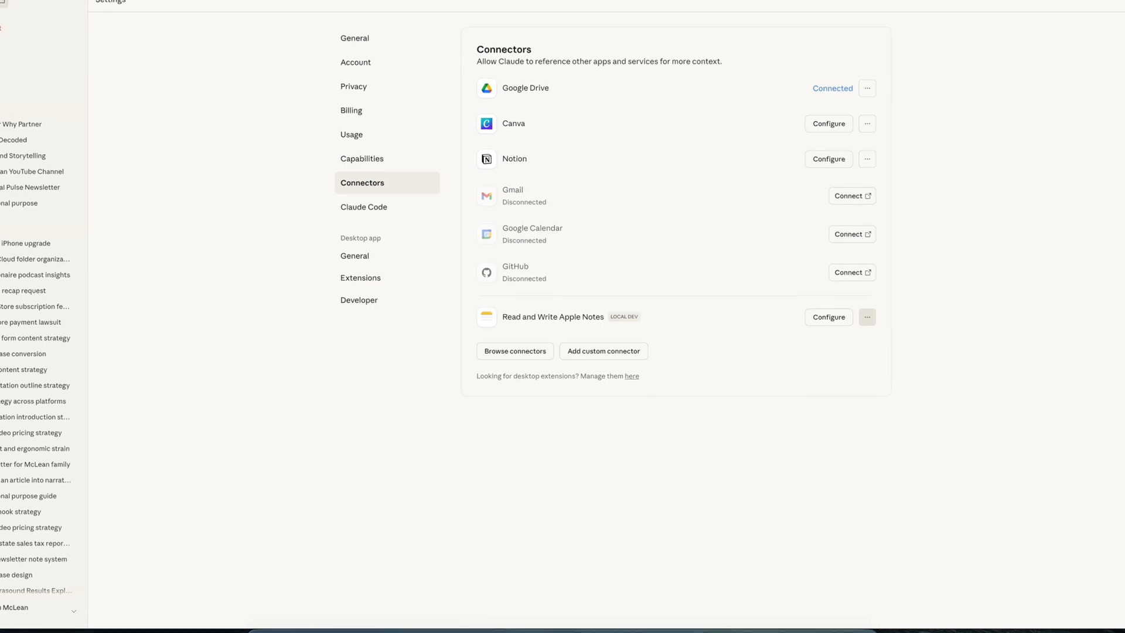
pyautogui.click(828, 317)
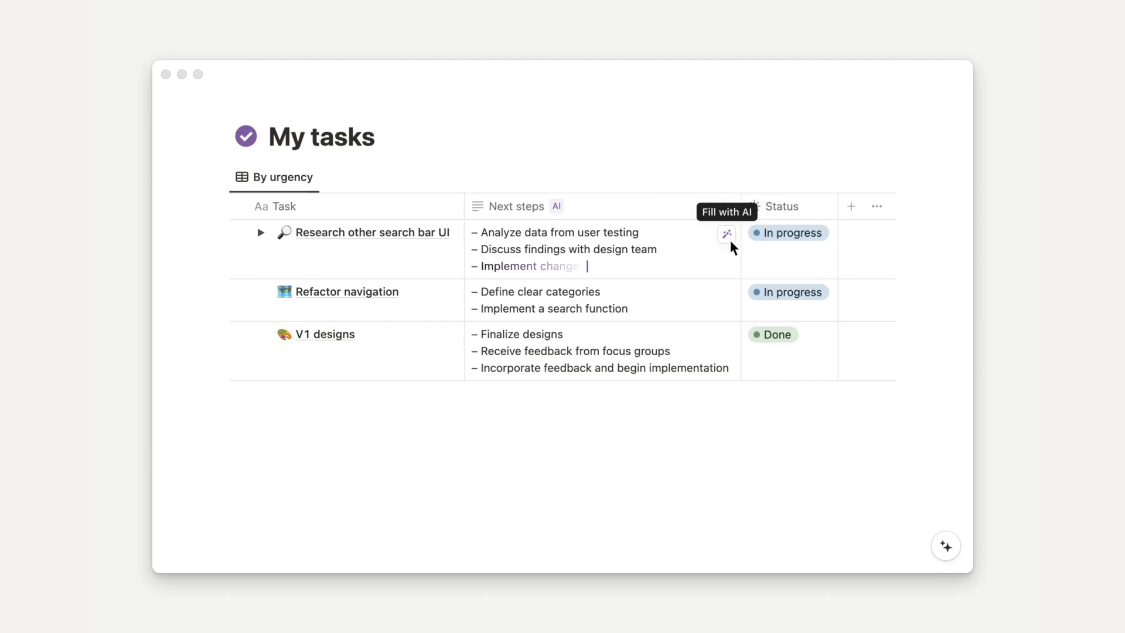
# Fill the Next steps column for every task in My tasks with AI
pyautogui.click(945, 546)
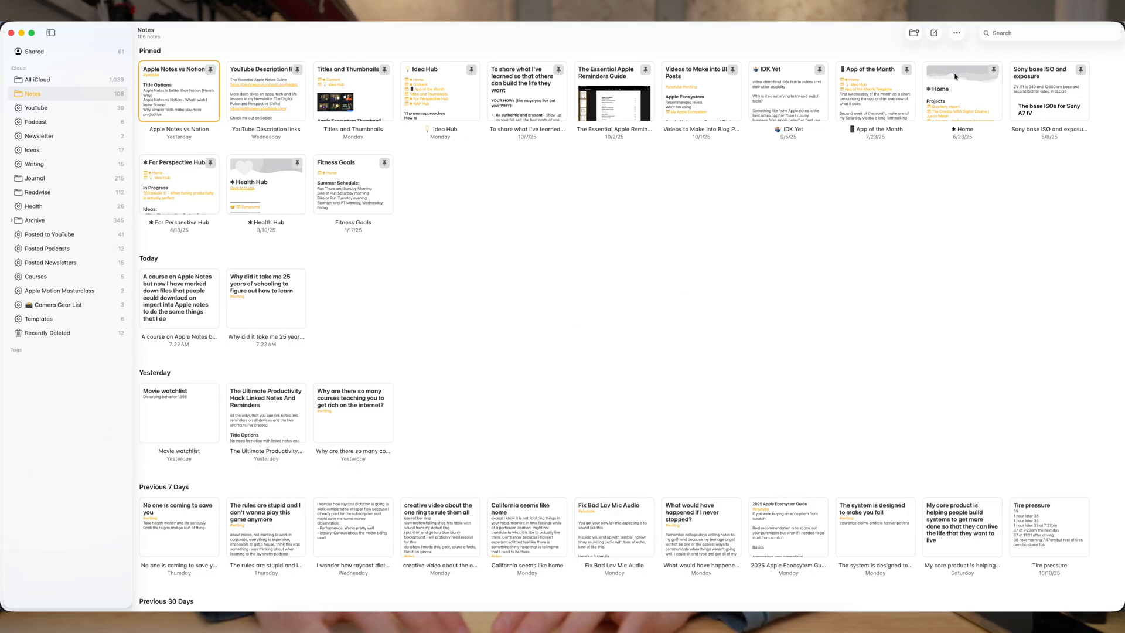
# Search all notes for "sony base" and pick the Sony FX30 S-Log3 ISO attachment result
pyautogui.click(1048, 33)
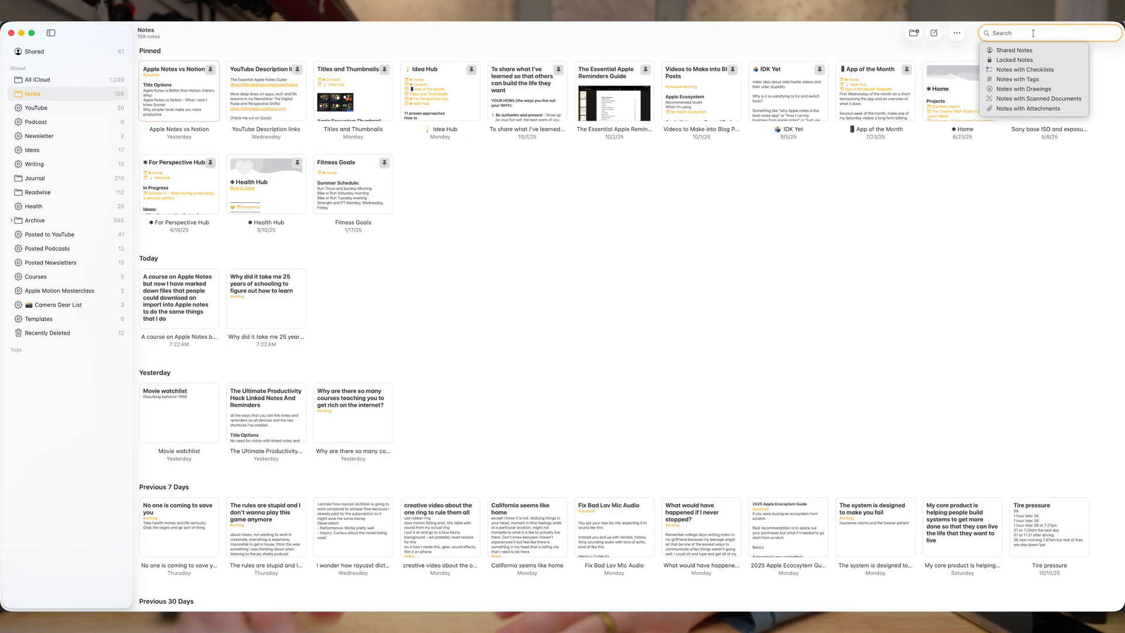
pyautogui.write('sony base')
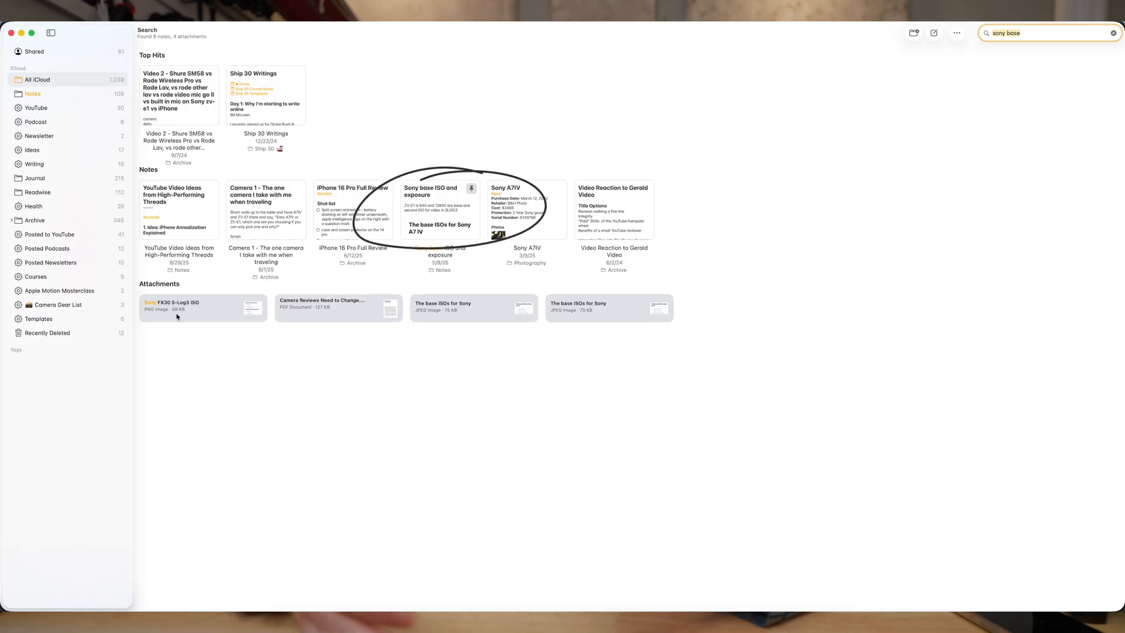
pyautogui.click(203, 308)
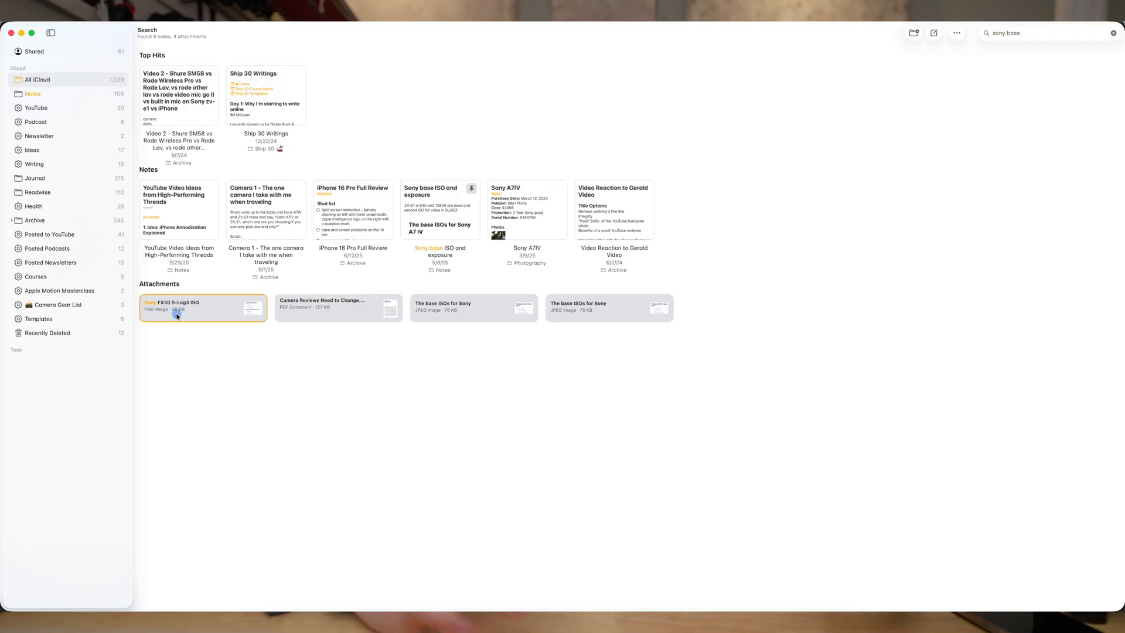